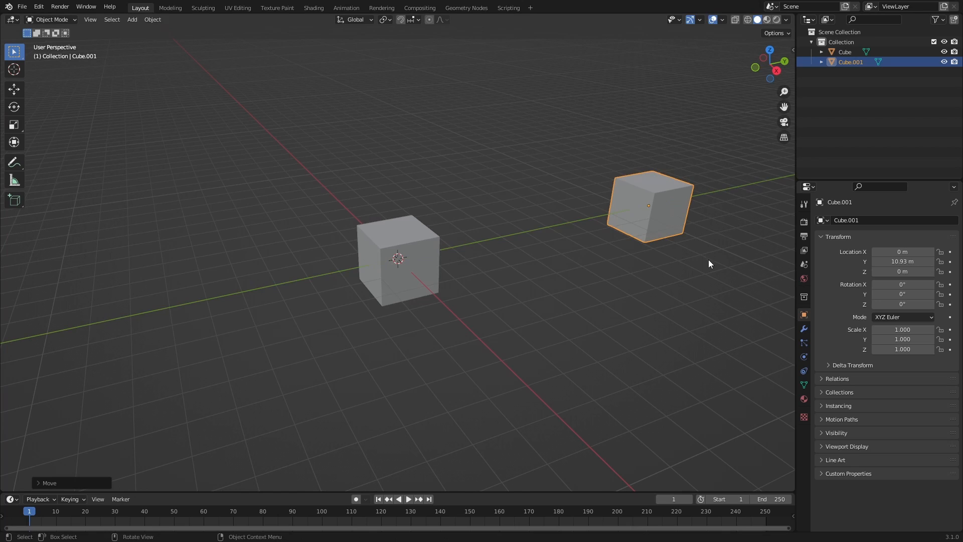
Rename Cube.001 to Instance in the Outliner and reselect the original Cube
double_click(850, 62)
text(Instance)
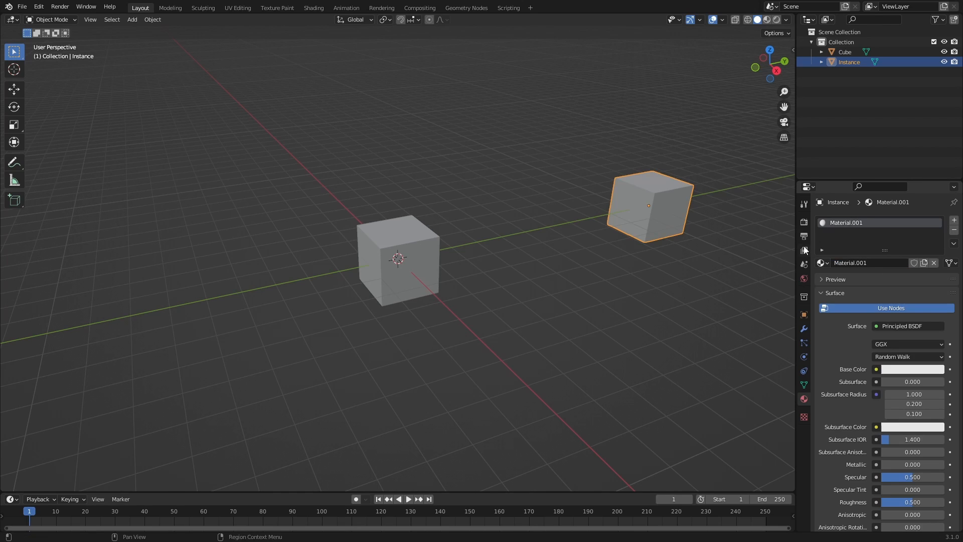
double_click(846, 223)
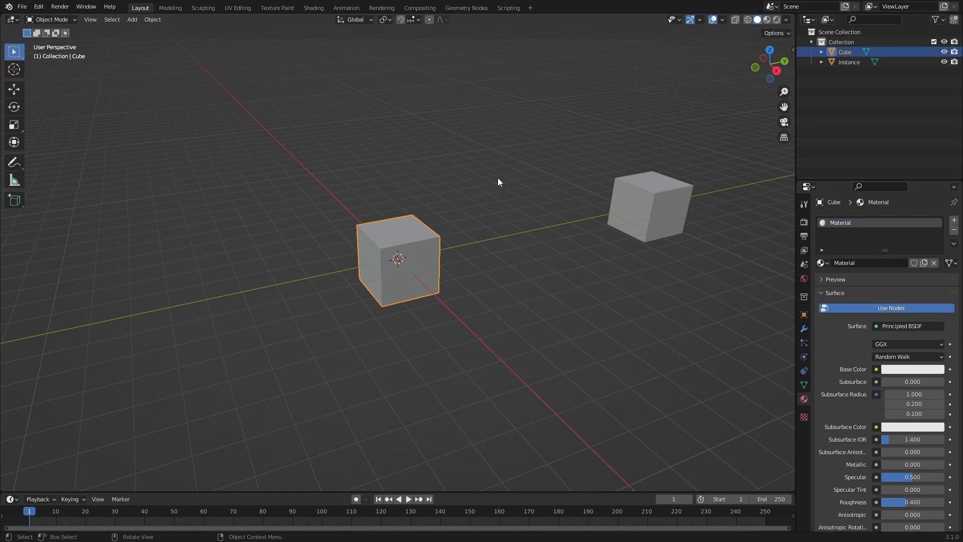
Create a Geometry Nodes tree on the cube and add Distribute Points on Faces, Instance on Points and Join Geometry nodes
click(467, 8)
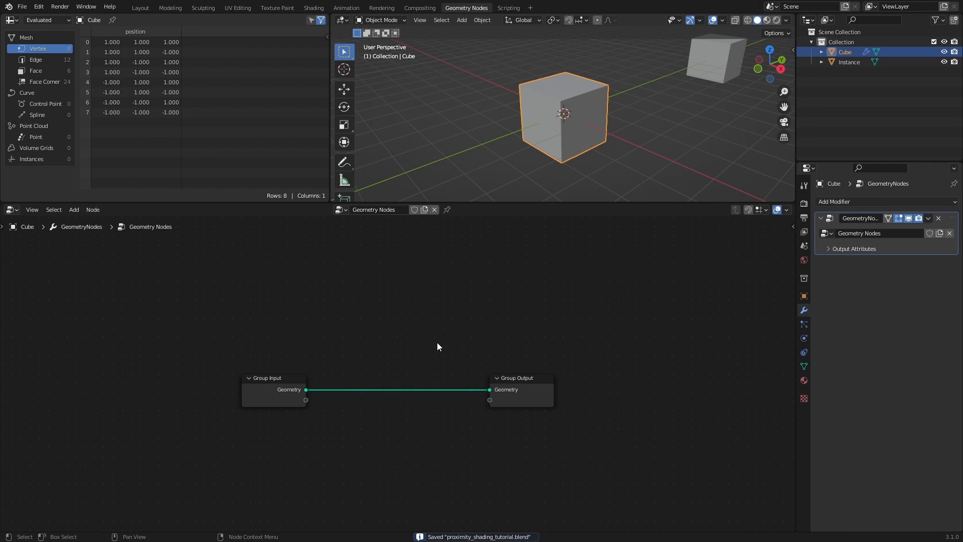
mouse_move(421, 341)
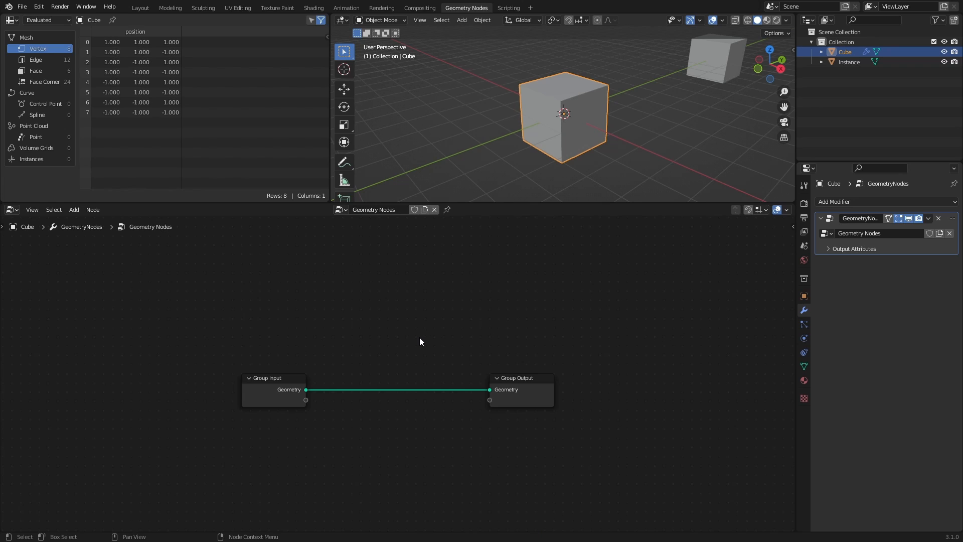
drag(273, 389, 173, 299)
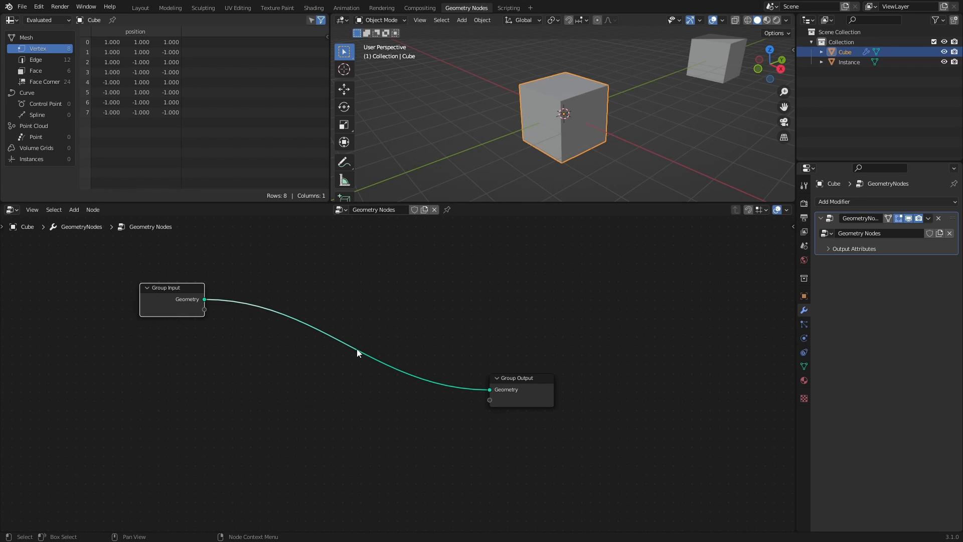
drag(517, 378, 576, 296)
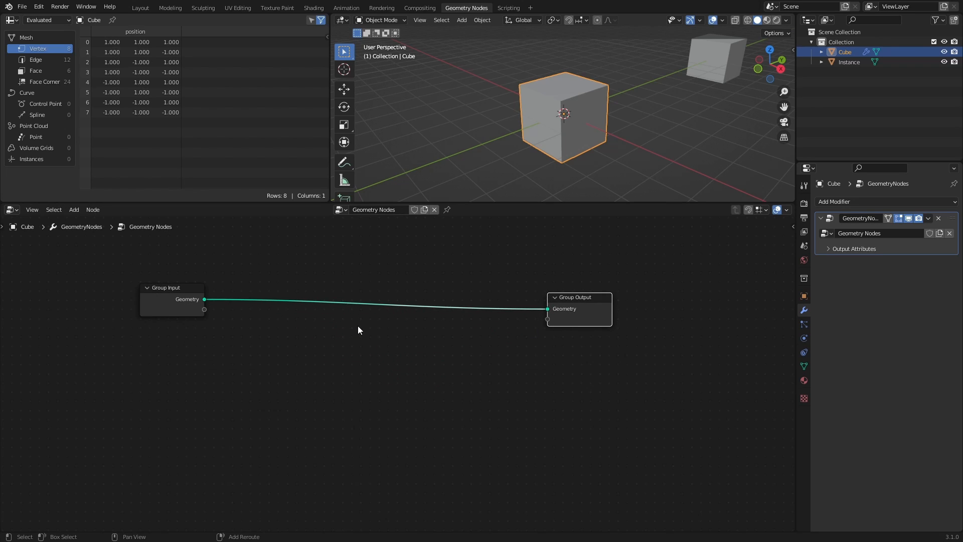
click(300, 298)
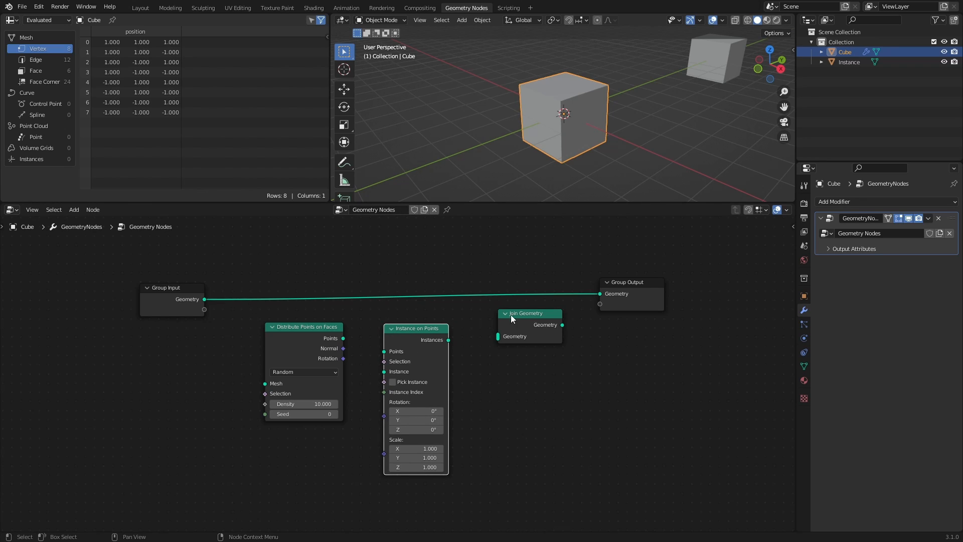
Wire Group Input through Distribute Points on Faces, Instance on Points and Join Geometry to the output
drag(530, 313, 530, 278)
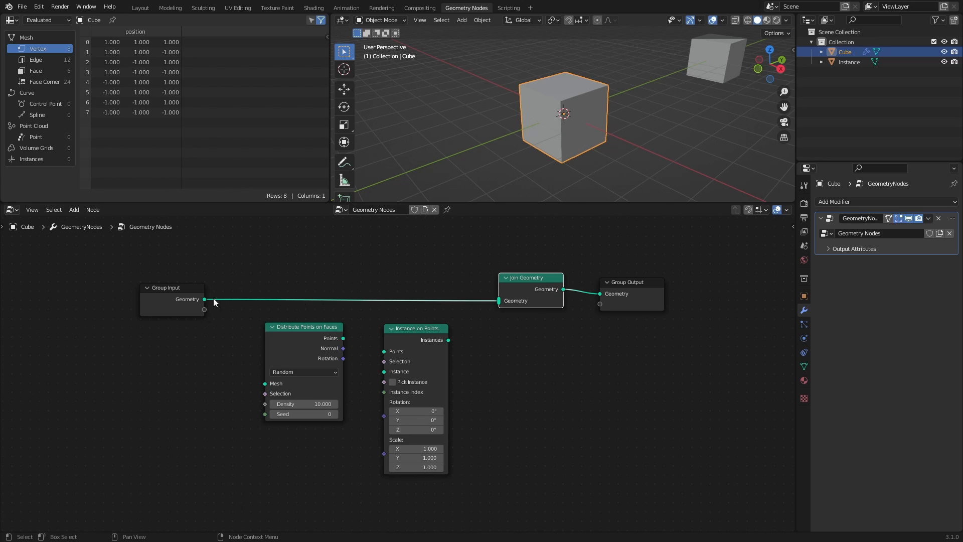
mouse_move(493, 348)
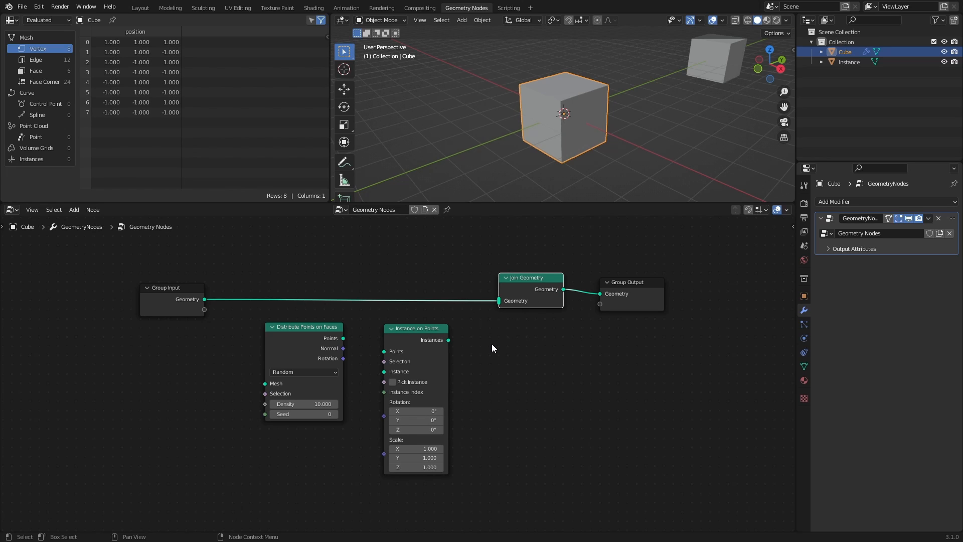
drag(204, 299, 250, 356)
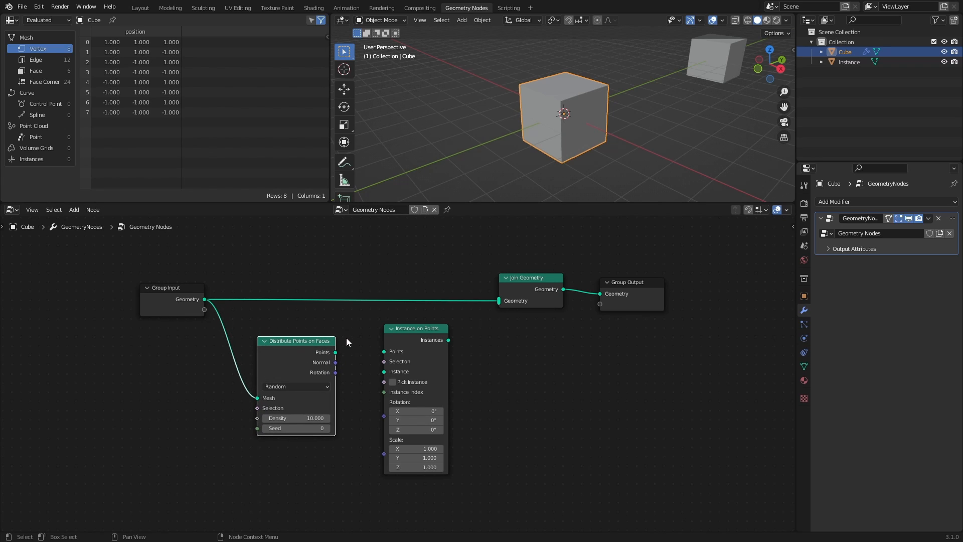
drag(335, 352, 363, 360)
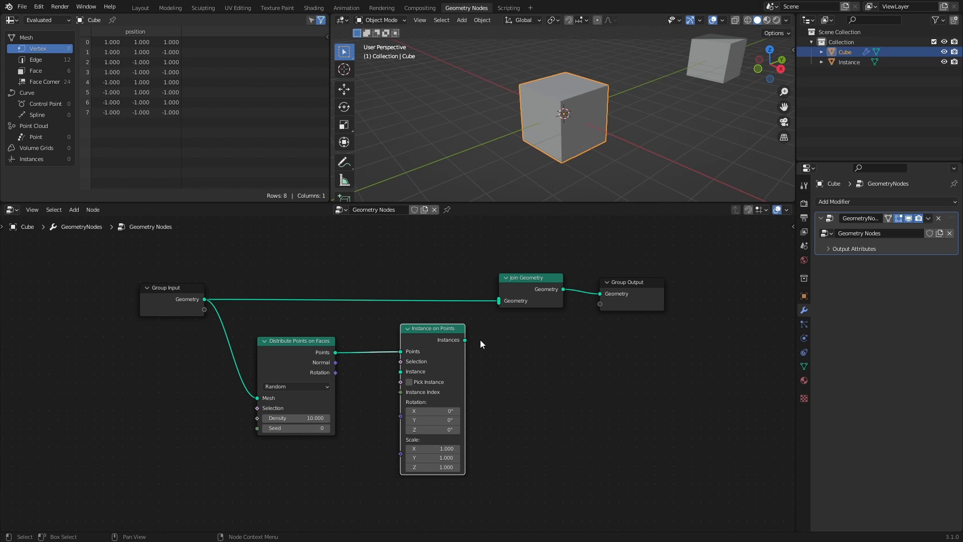
drag(465, 340, 501, 300)
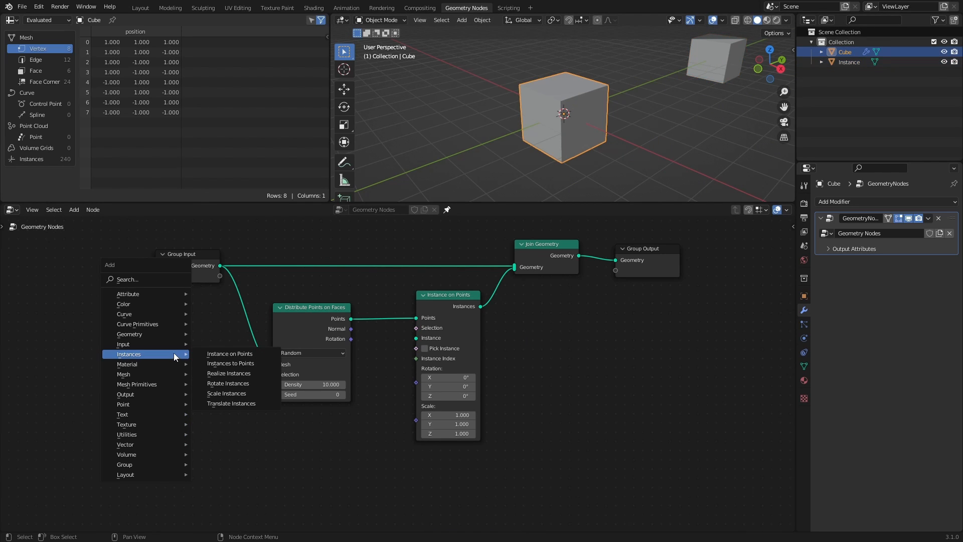
mouse_move(124, 344)
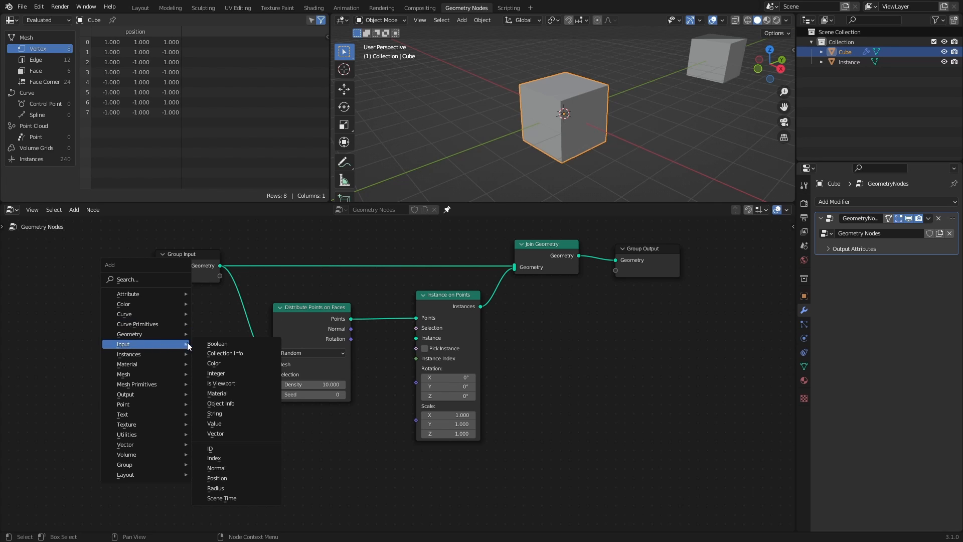
Add an Object Info node set to Instance and use it as the instanced shape
click(221, 403)
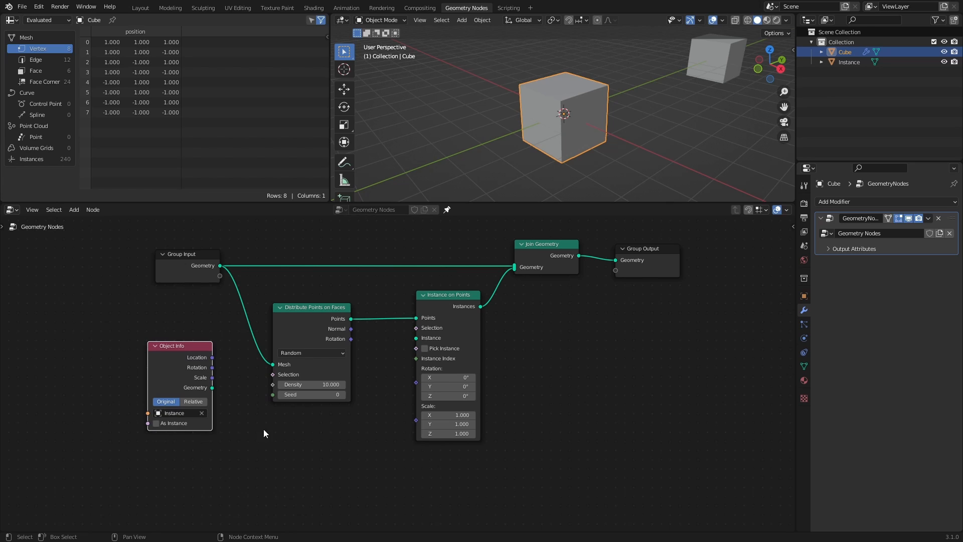
drag(178, 345, 304, 378)
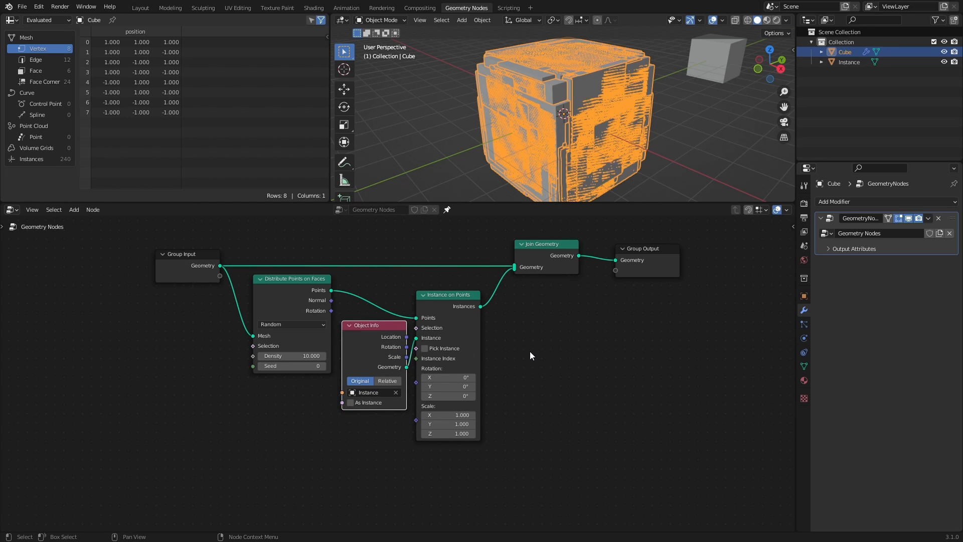
mouse_move(367, 375)
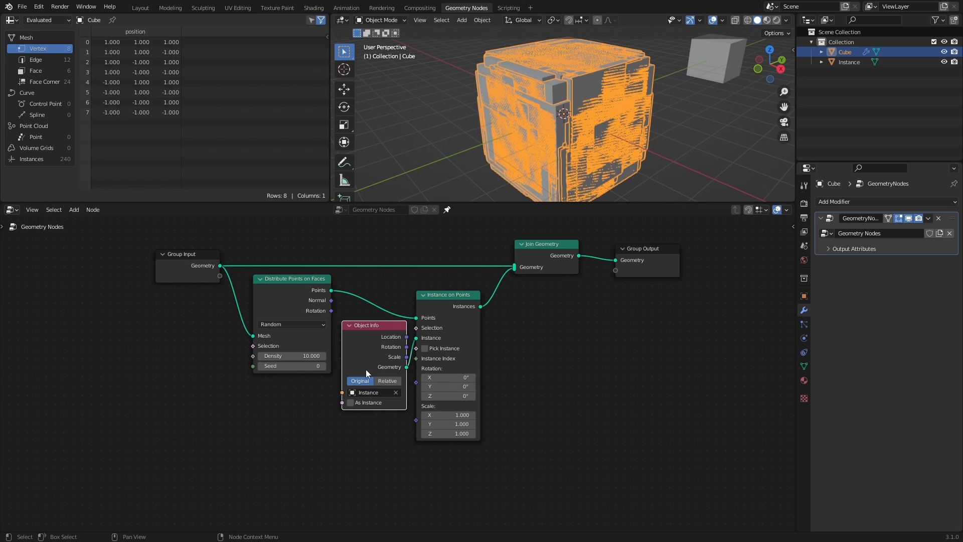
Add a UV Sphere to the scene and an Object Info node referencing Sphere in Relative mode
click(461, 20)
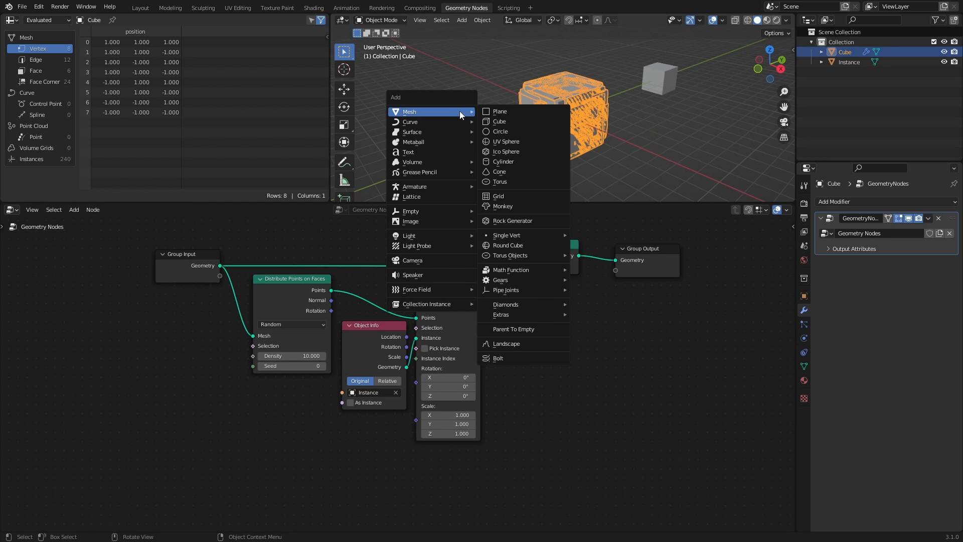
mouse_move(513, 142)
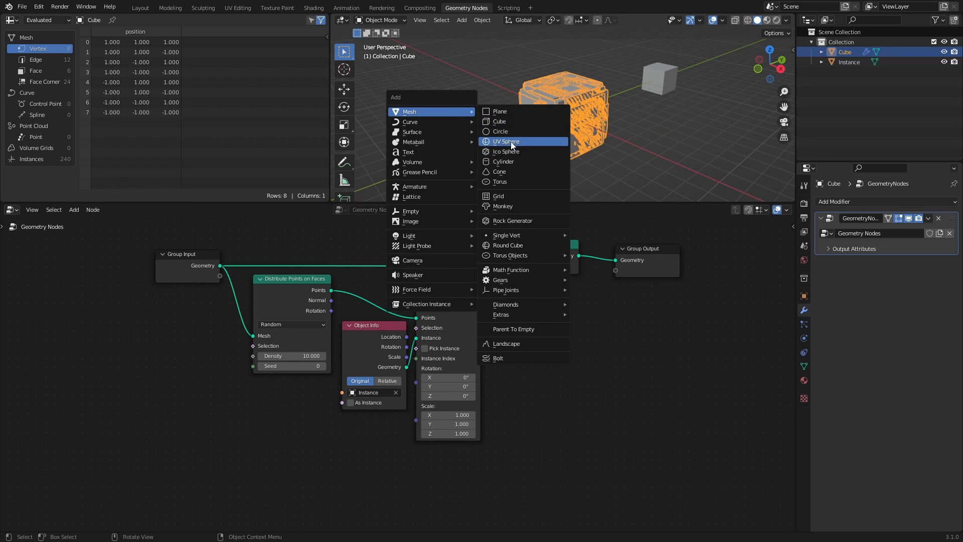
click(506, 140)
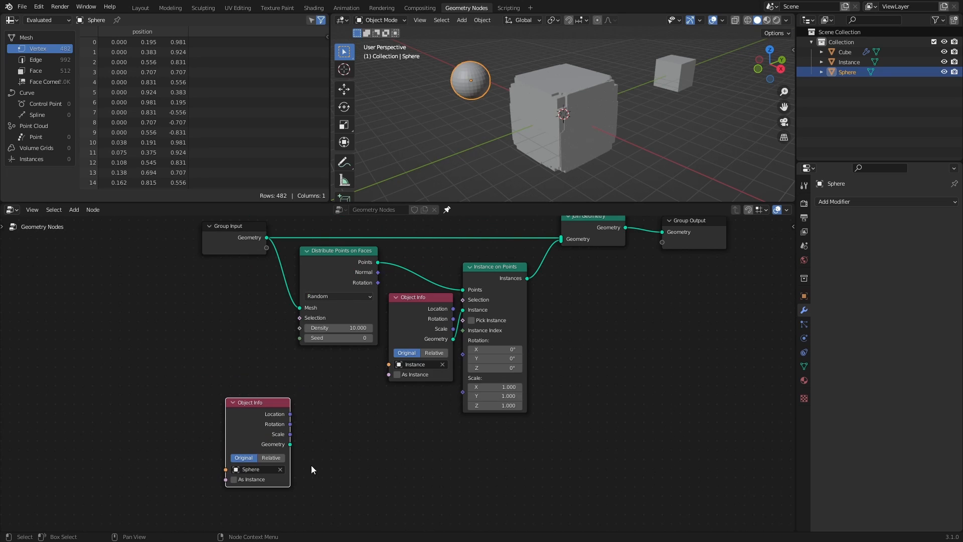
drag(257, 402, 247, 391)
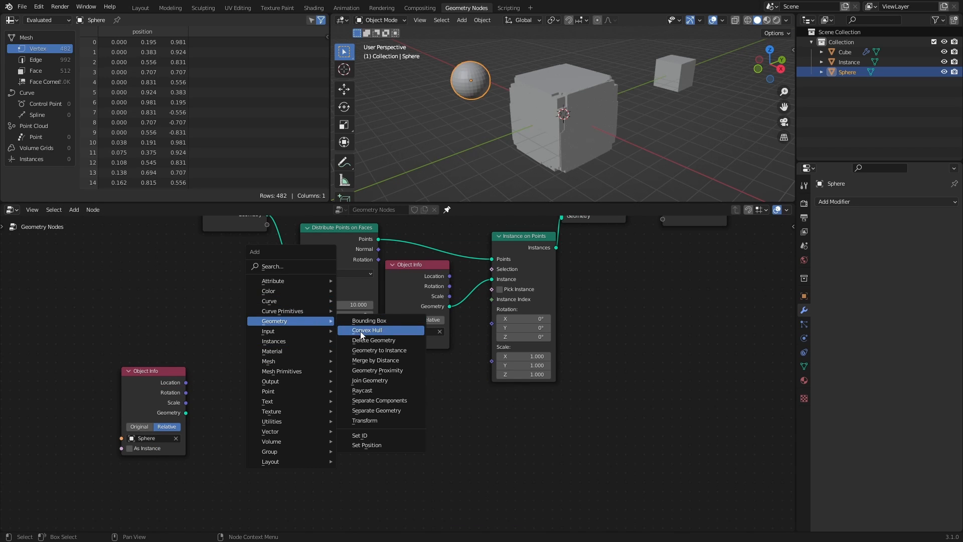
mouse_move(375, 360)
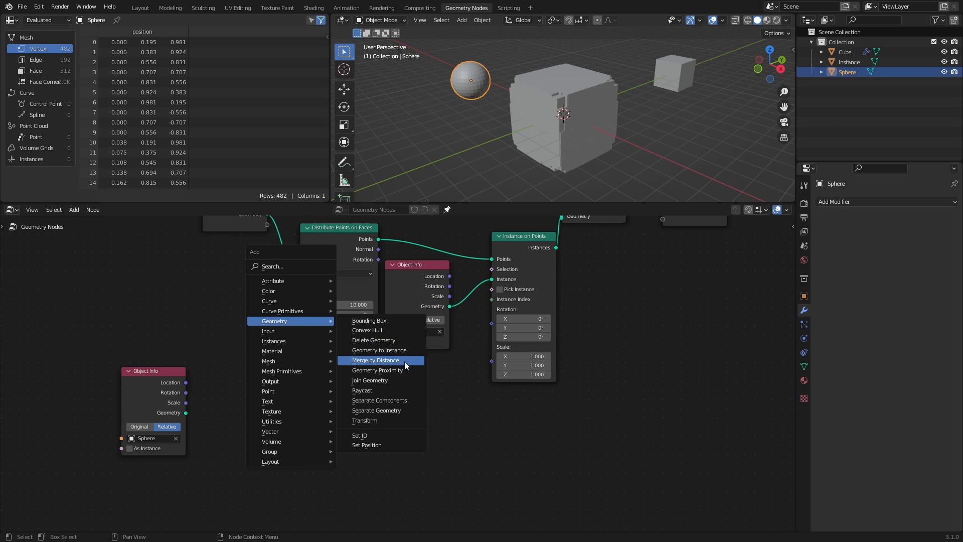
Add Geometry Proximity, Multiply math and Float Curve nodes beside the Sphere's Object Info
click(377, 369)
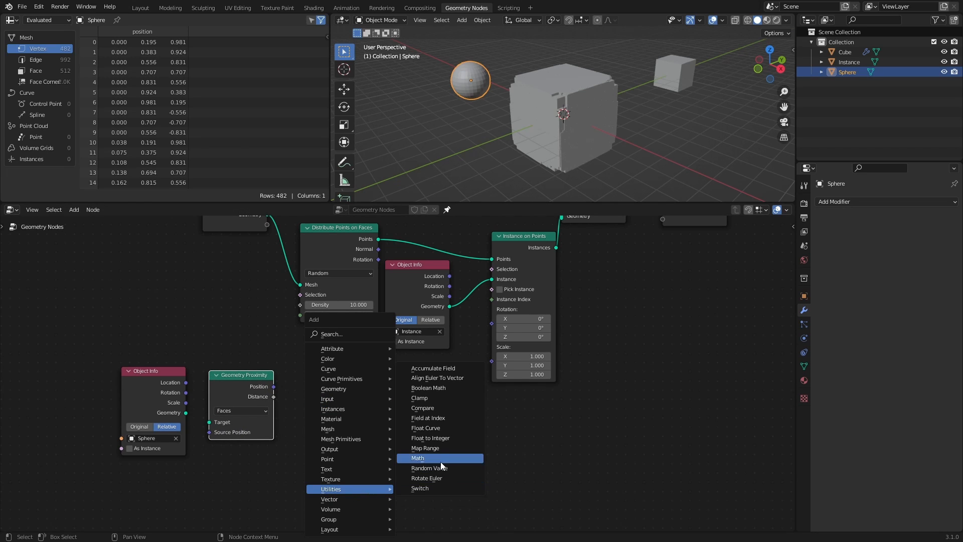
click(417, 457)
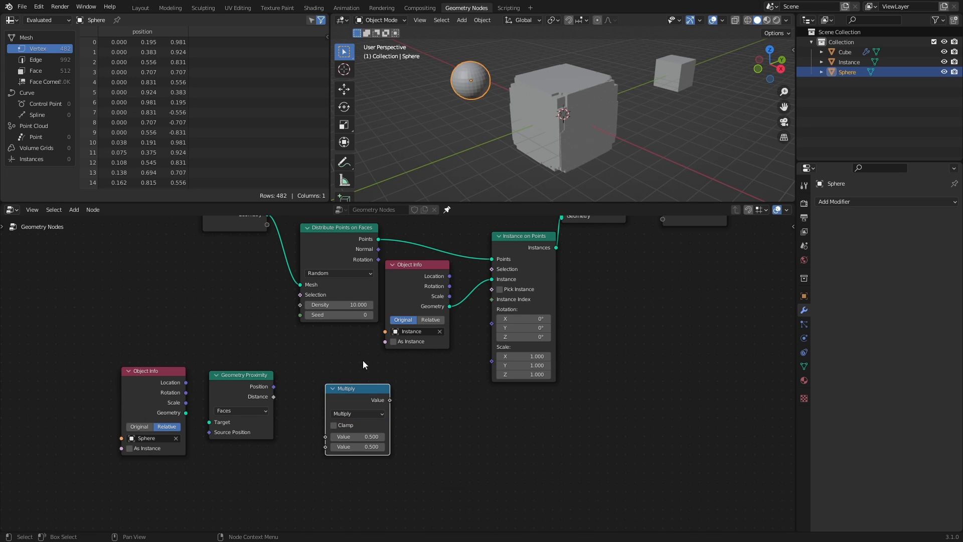
drag(356, 388, 509, 410)
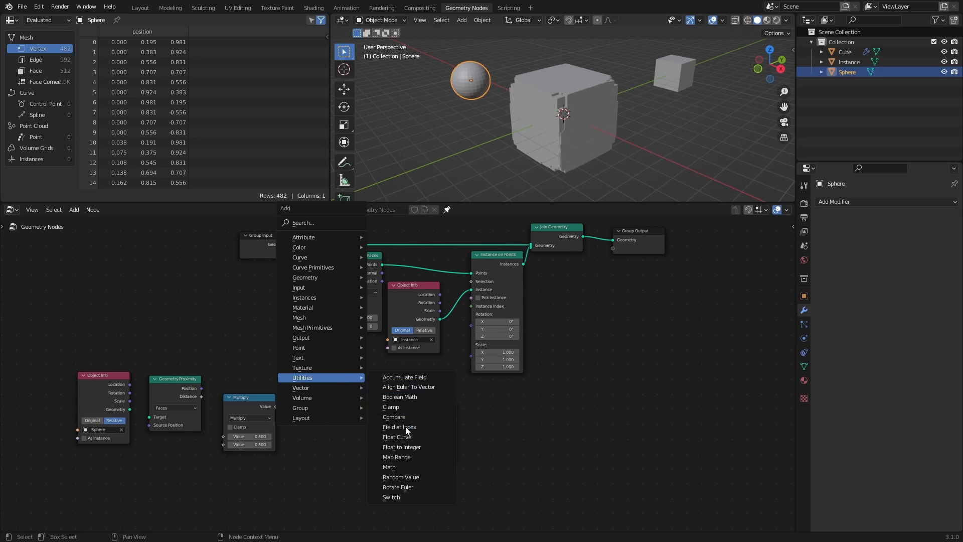
click(397, 438)
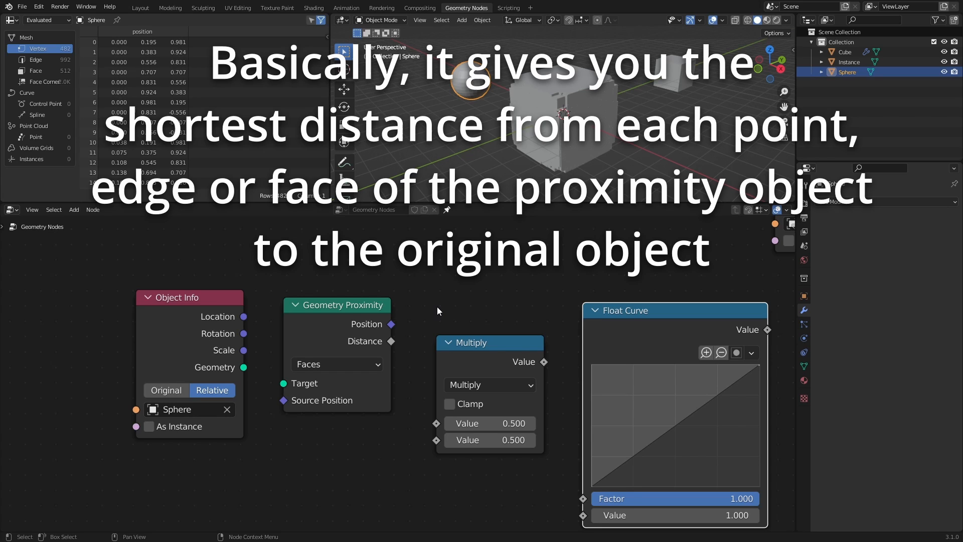
Route proximity Distance through Multiply and a steep Float Curve into Instance on Points Scale
drag(243, 367, 283, 383)
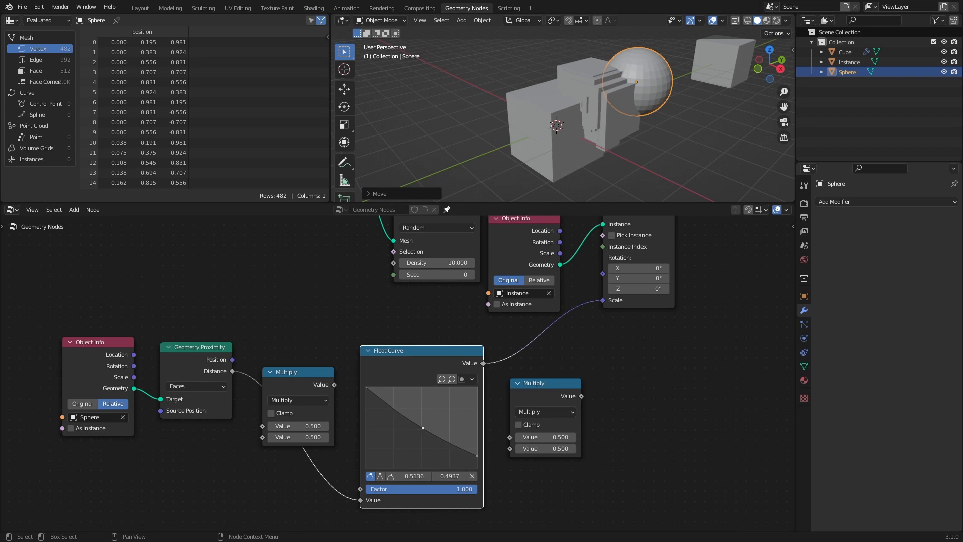
drag(422, 427, 416, 441)
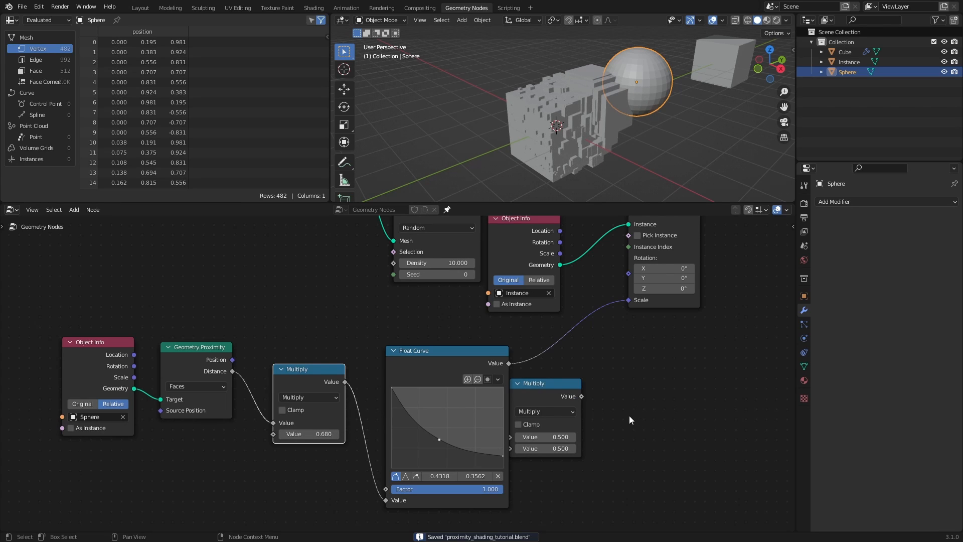
drag(545, 382, 550, 336)
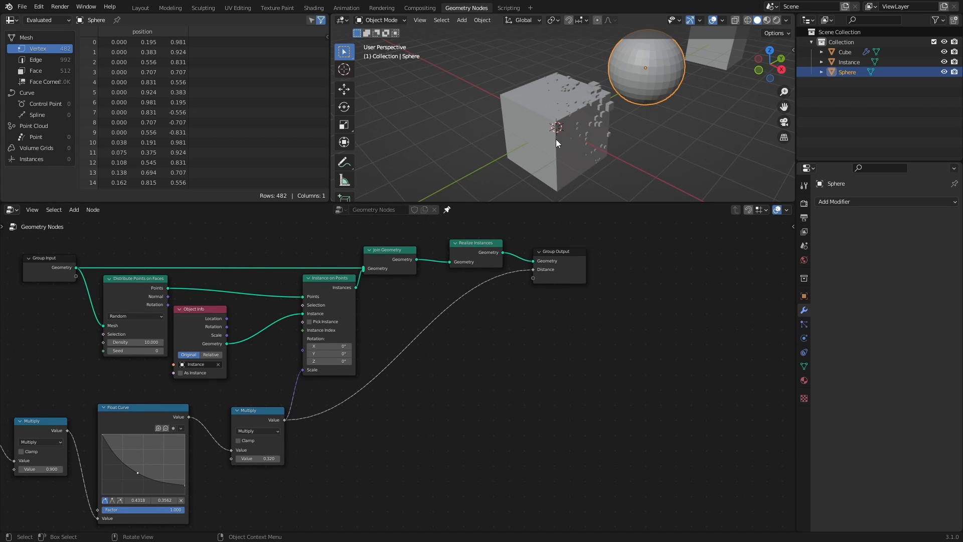
Expose the scaled distance as a Distance group output and select the Cube's modifier properties
click(844, 52)
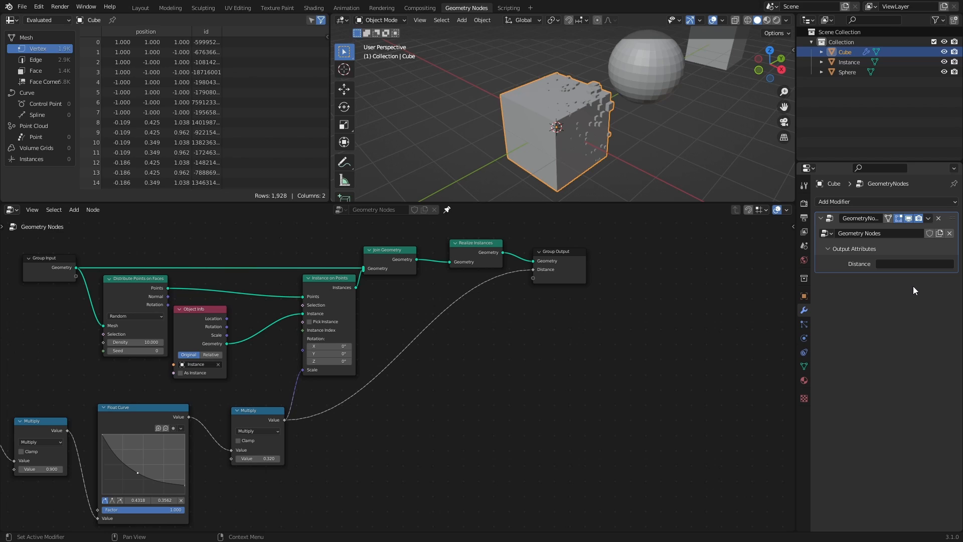
Name the Distance output attribute 'dist' and switch to the Shading workspace
click(915, 264)
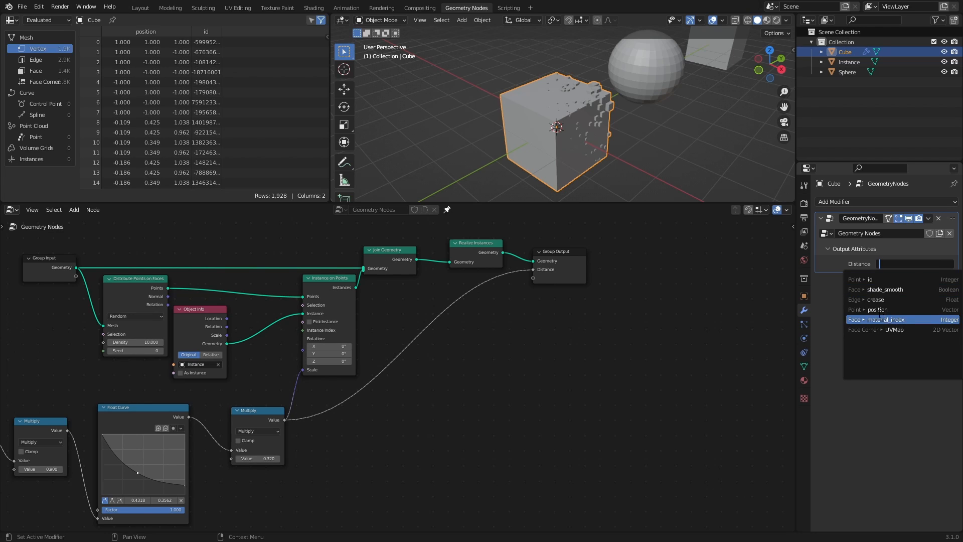
text(dist)
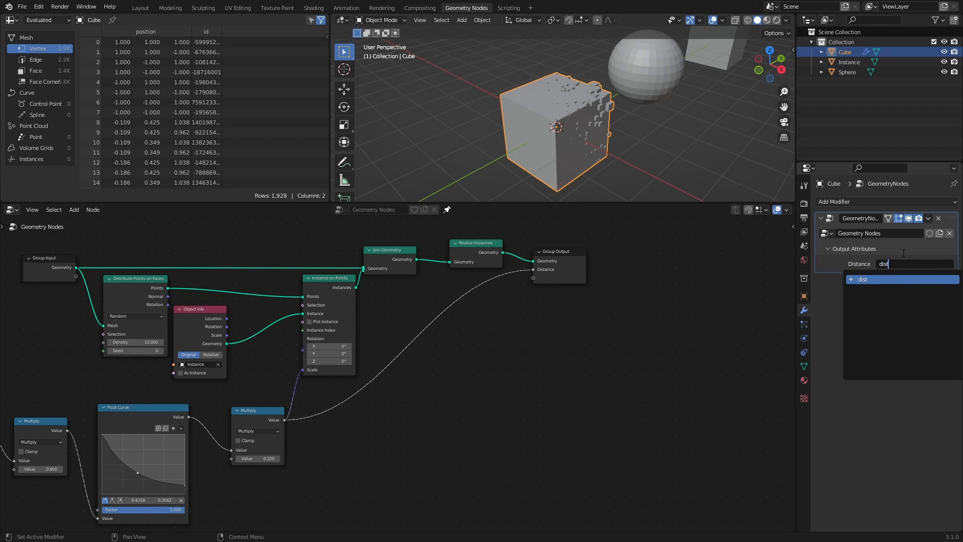
key(Return)
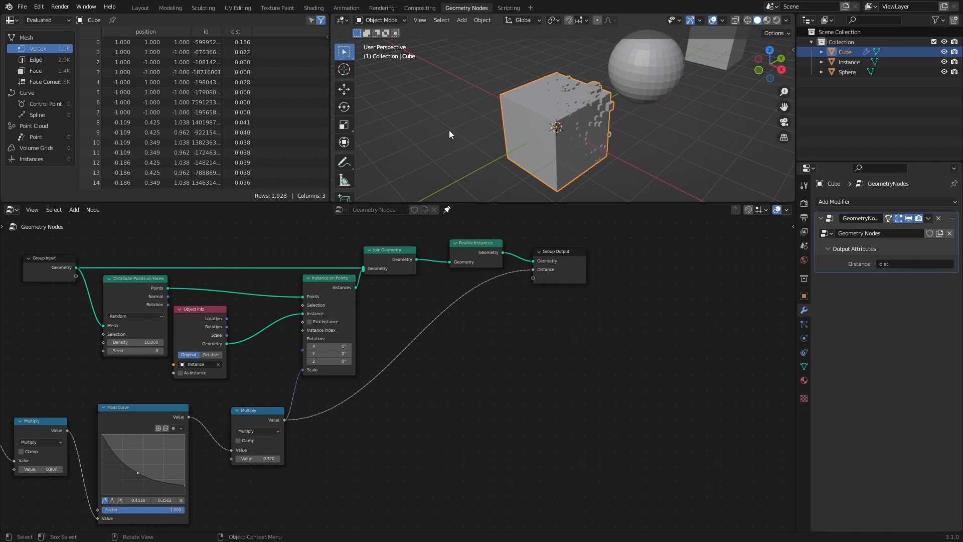
click(313, 8)
text(a)
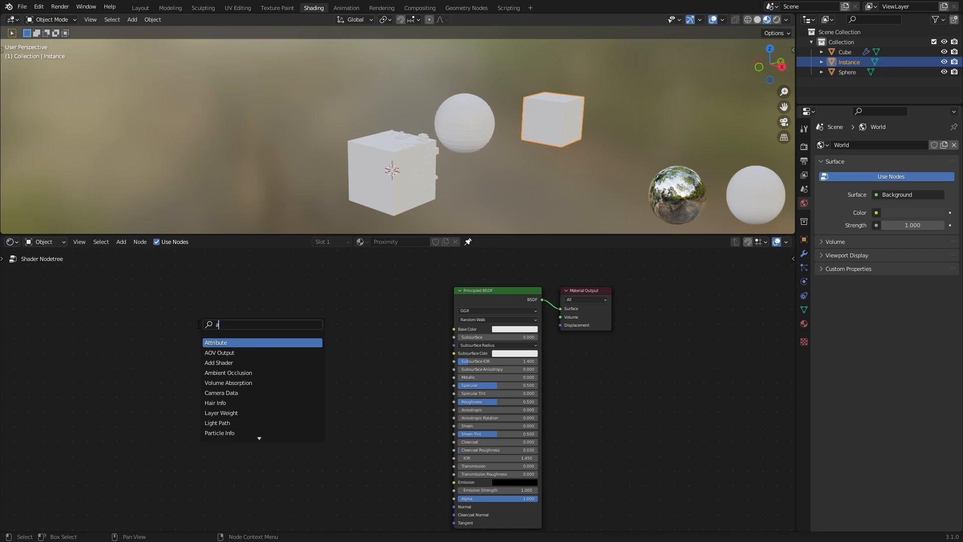
Add an Attribute node reading 'dist' feeding a ColorRamp into the Proximity material's Base Color
click(215, 343)
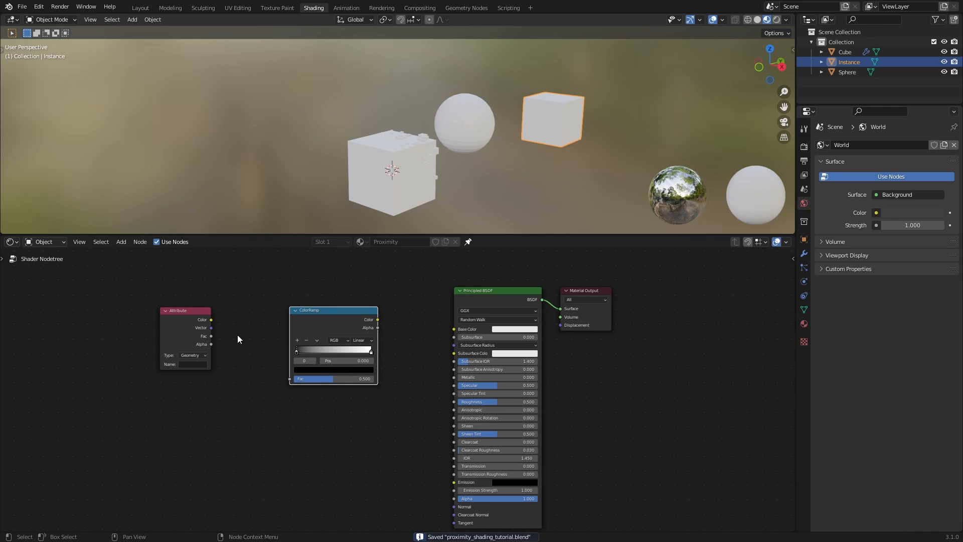
drag(210, 336, 294, 378)
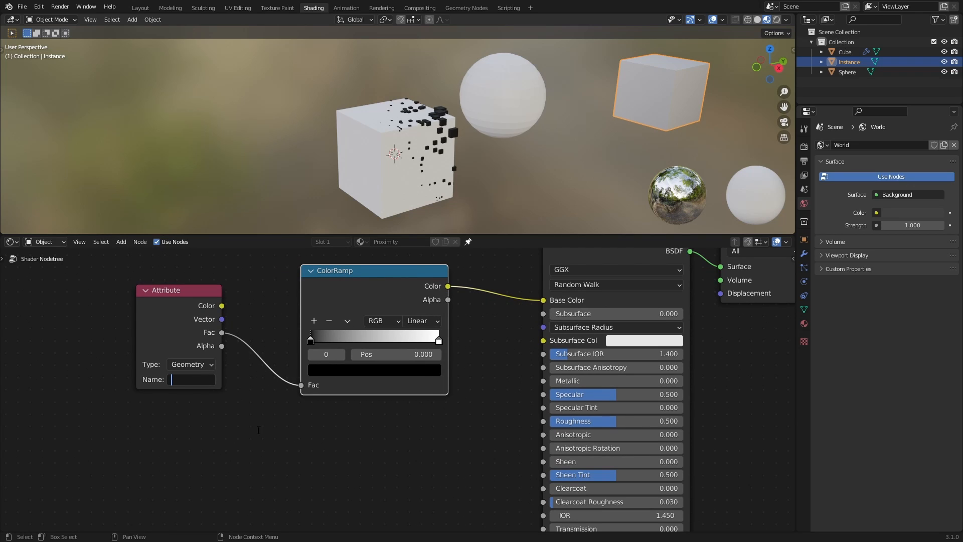
text(dist)
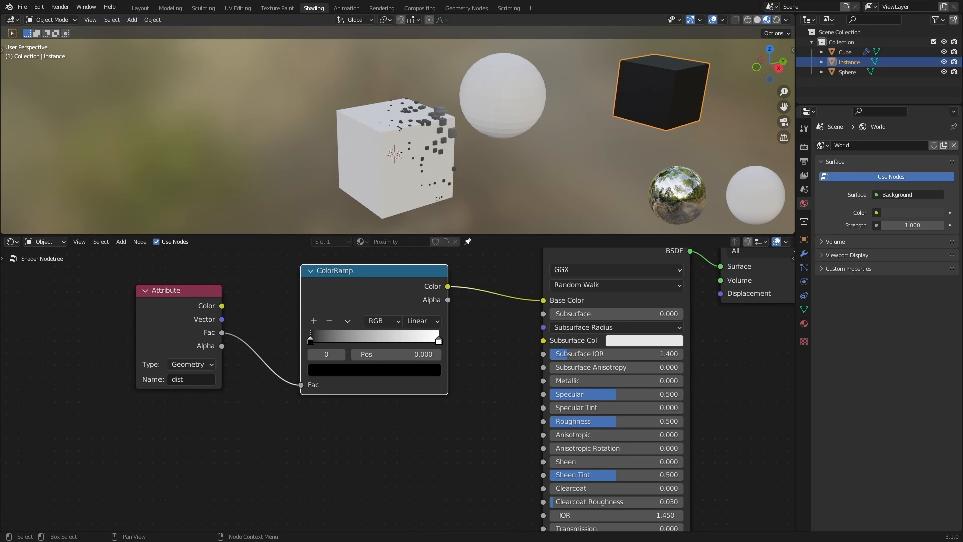
mouse_move(265, 413)
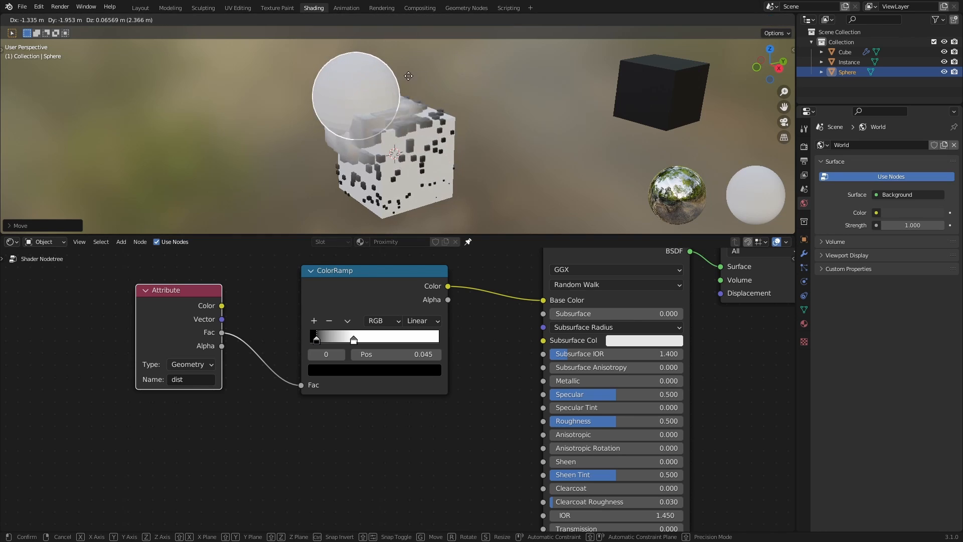
Move the sphere, then set a ColorRamp stop to magenta and slide it to the ramp's start
click(466, 8)
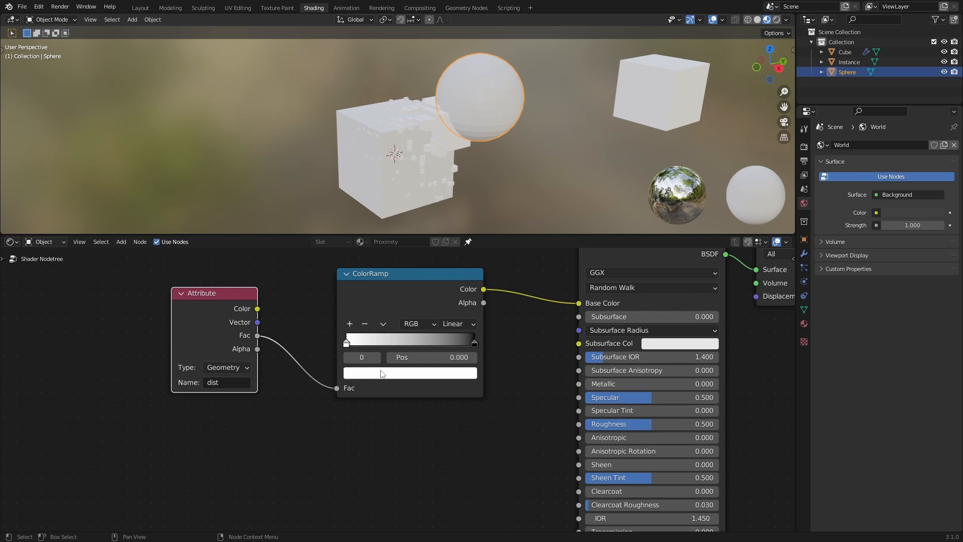
click(410, 372)
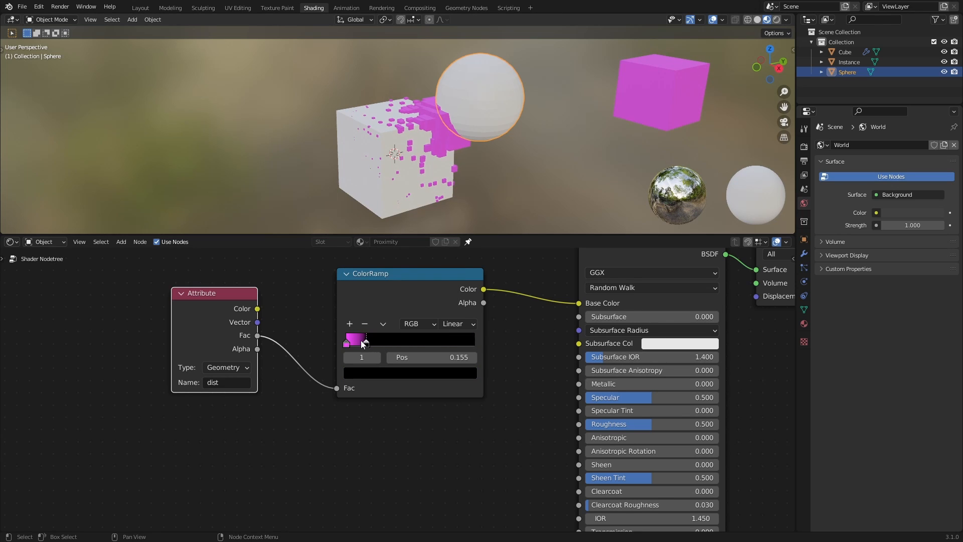
drag(361, 338, 346, 338)
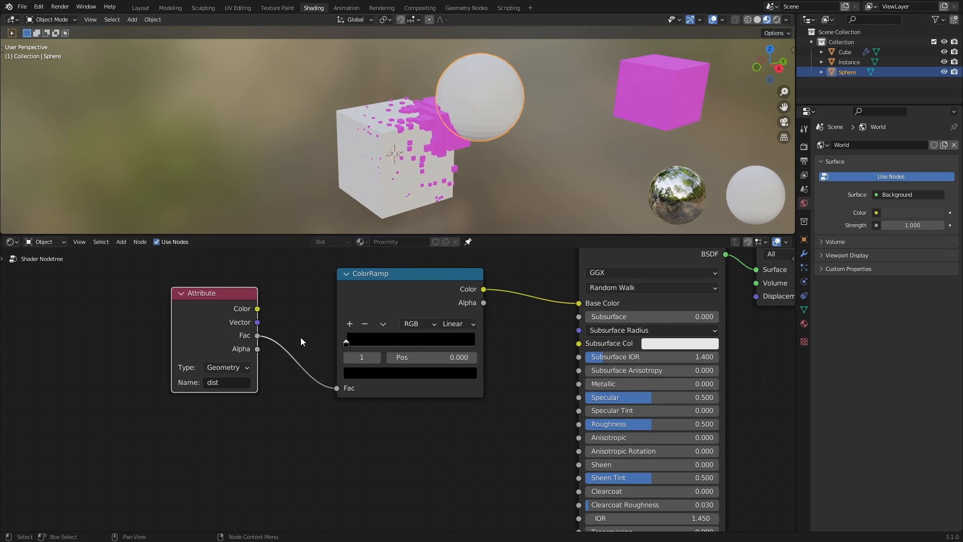
click(465, 8)
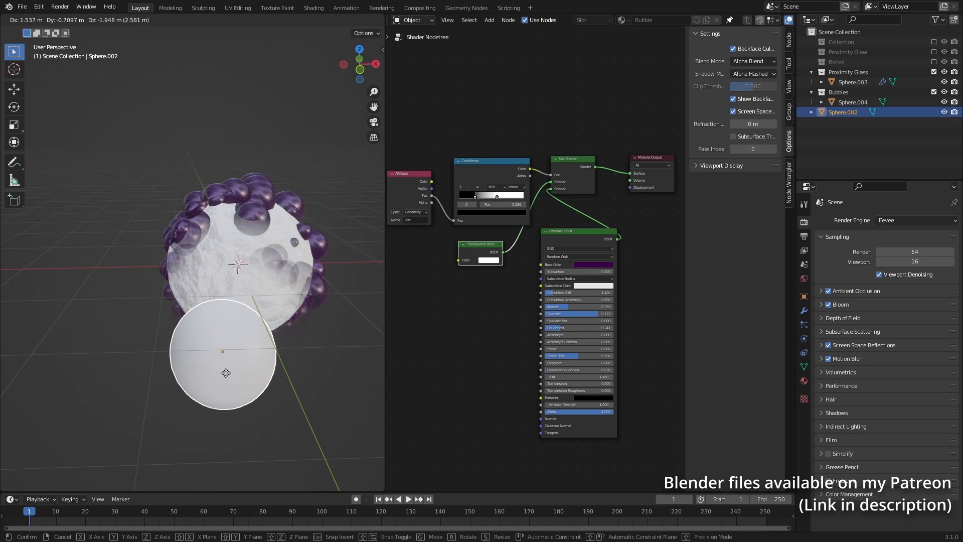
Move the white sphere around the bubble ball — left, above, and back left — watching the purple bubbles clear nearby
drag(226, 371, 107, 243)
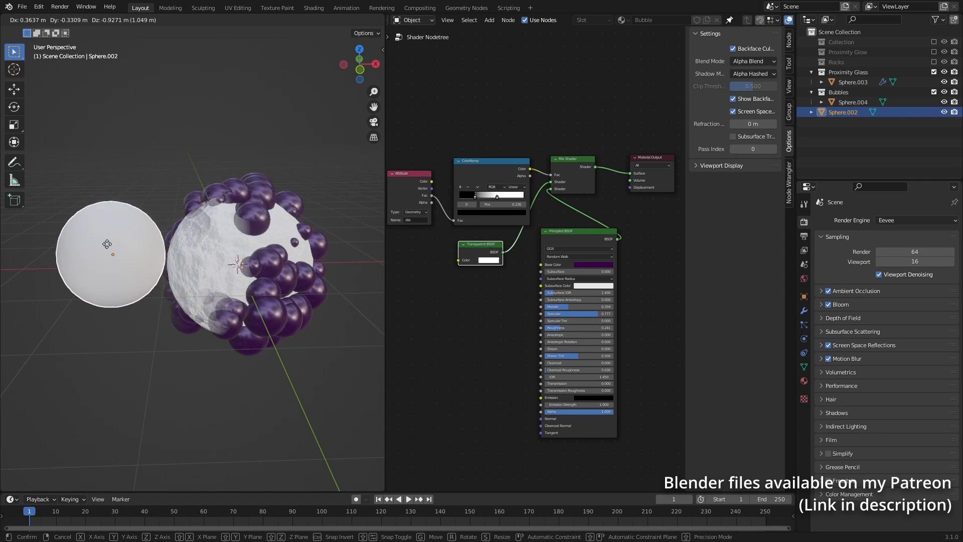
drag(107, 243, 246, 388)
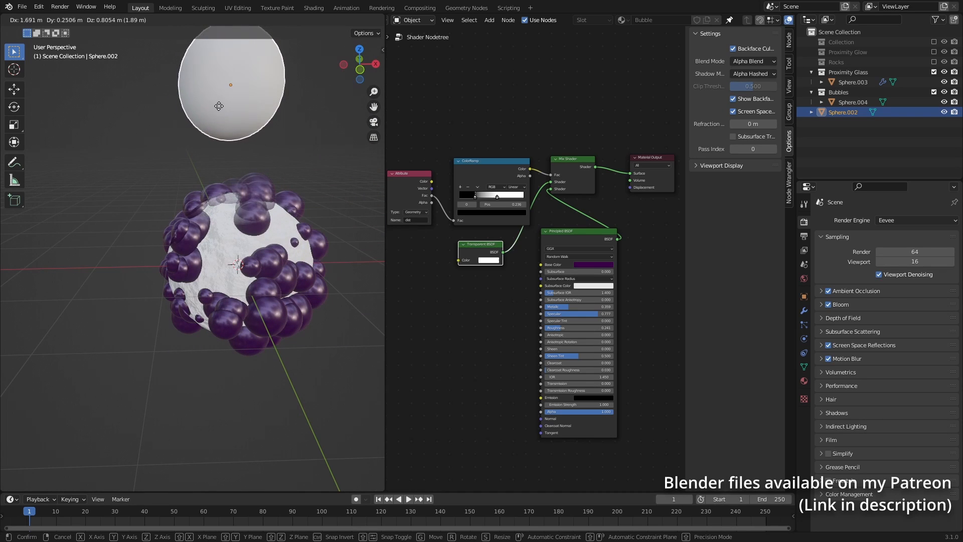
drag(219, 105, 73, 281)
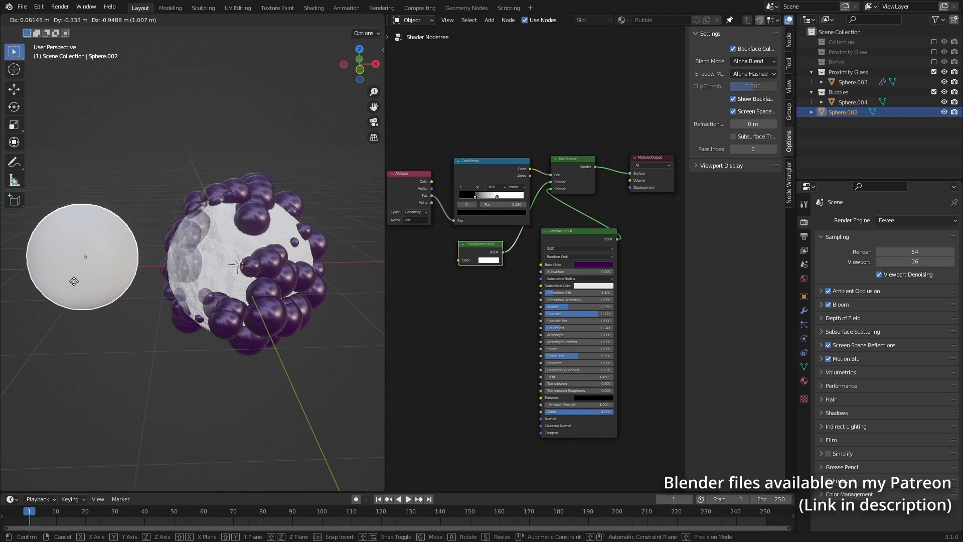